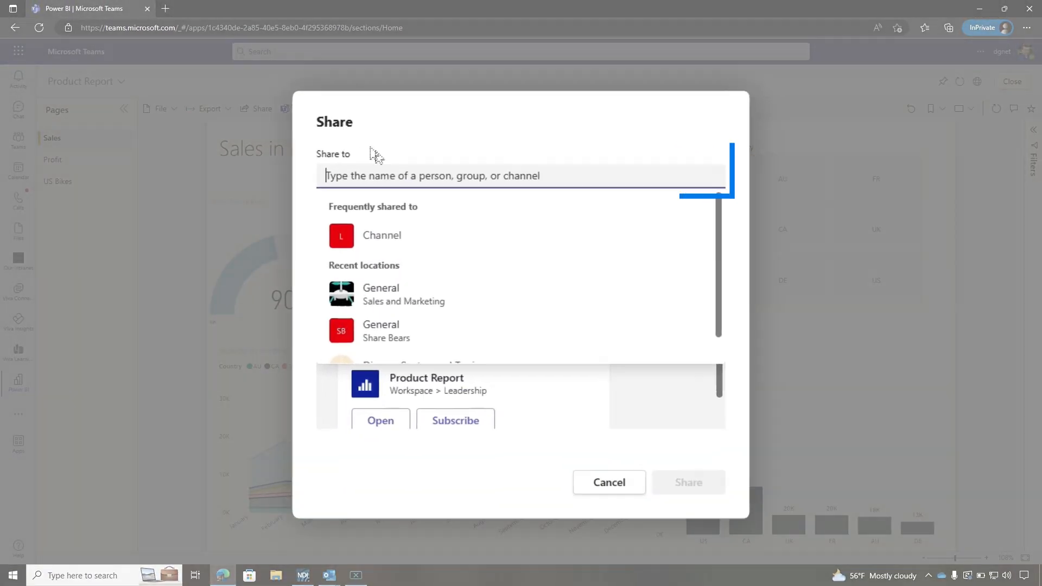
Step: Share the Product Report to Leadership > General with the message 'Please take a look'
type("leadership")
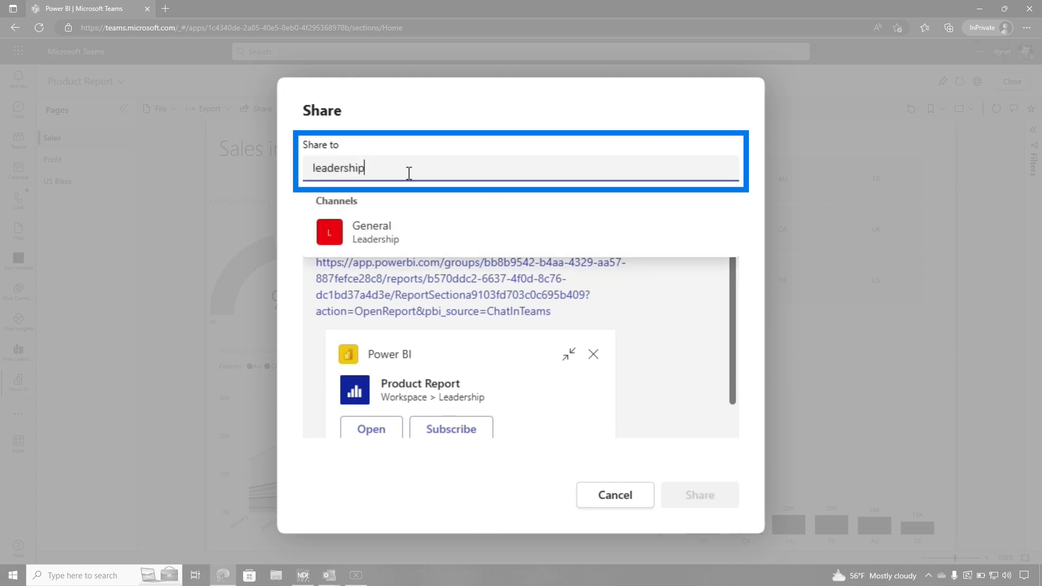
left_click(370, 232)
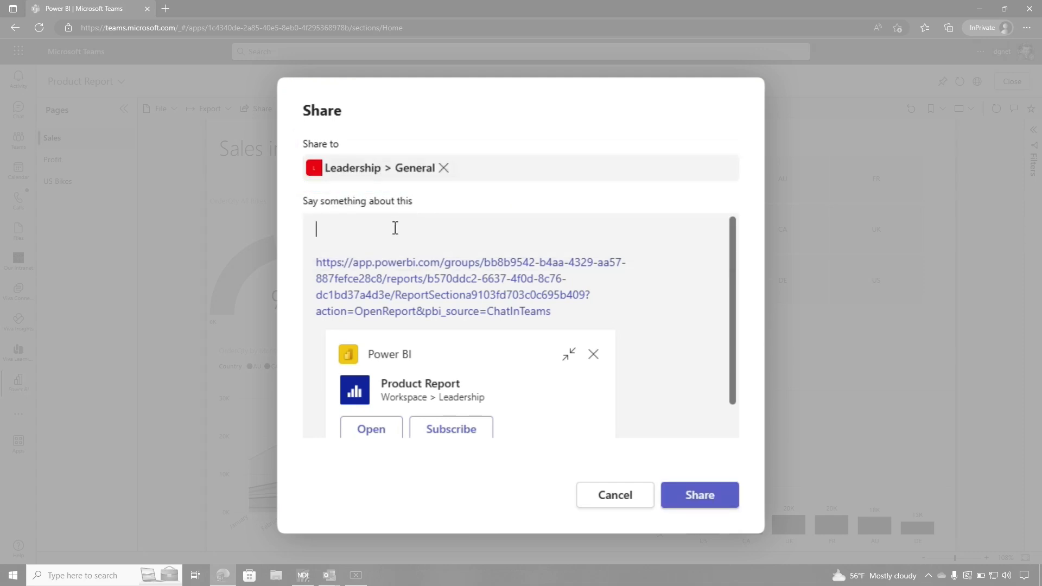
type("Please t")
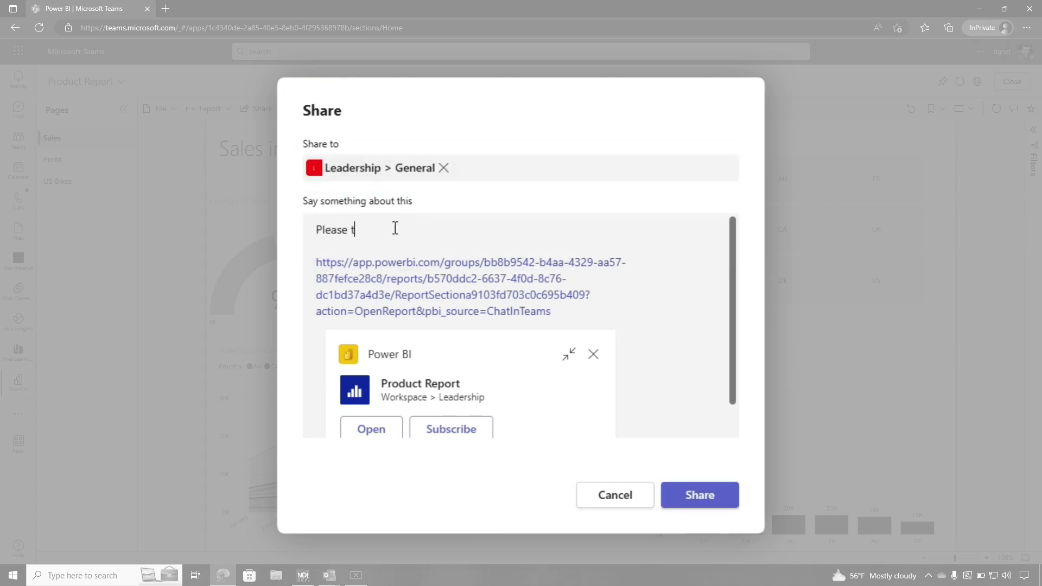
type("ake a look")
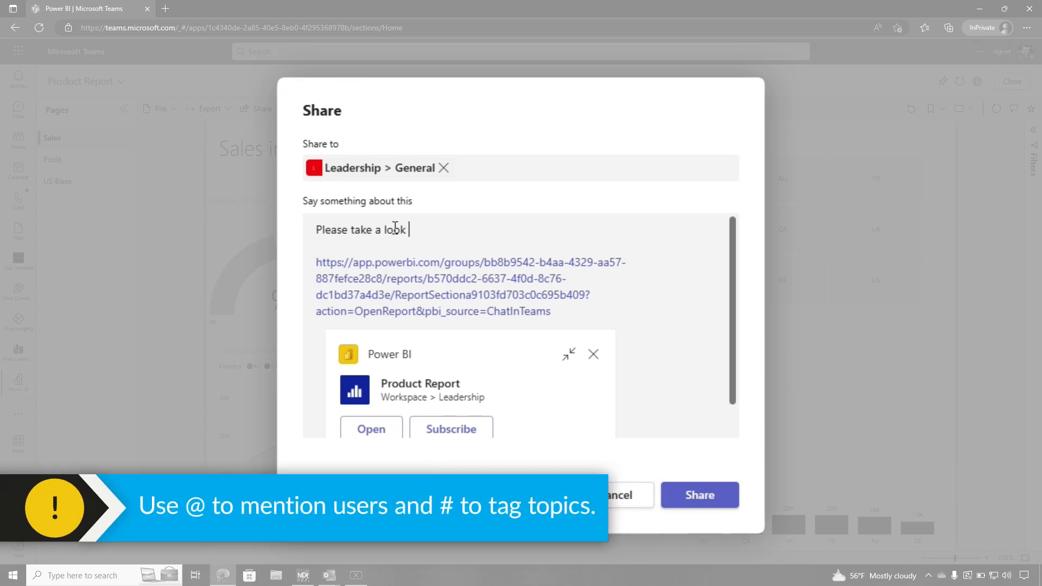
type("@")
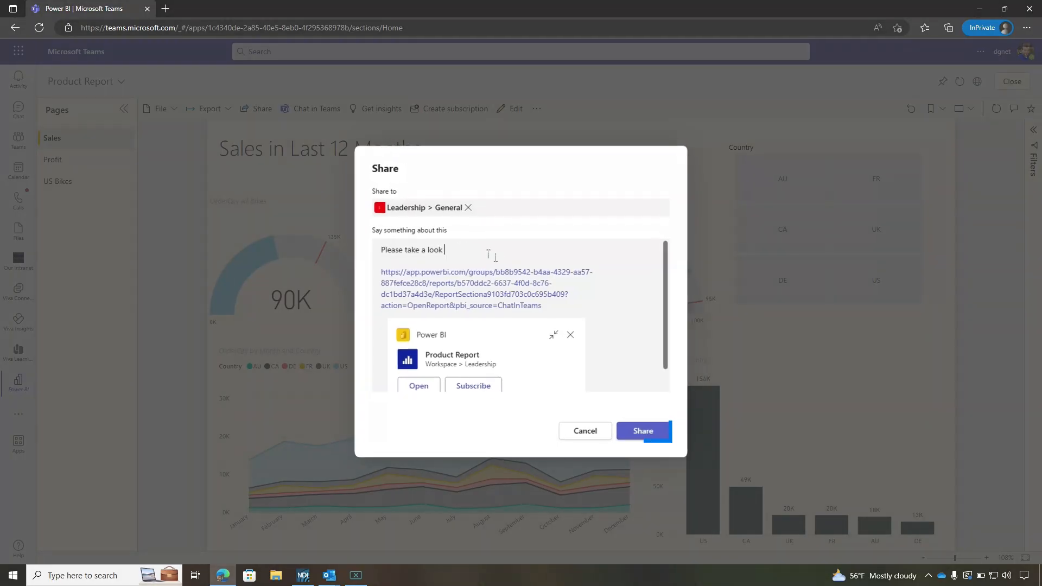
left_click(643, 430)
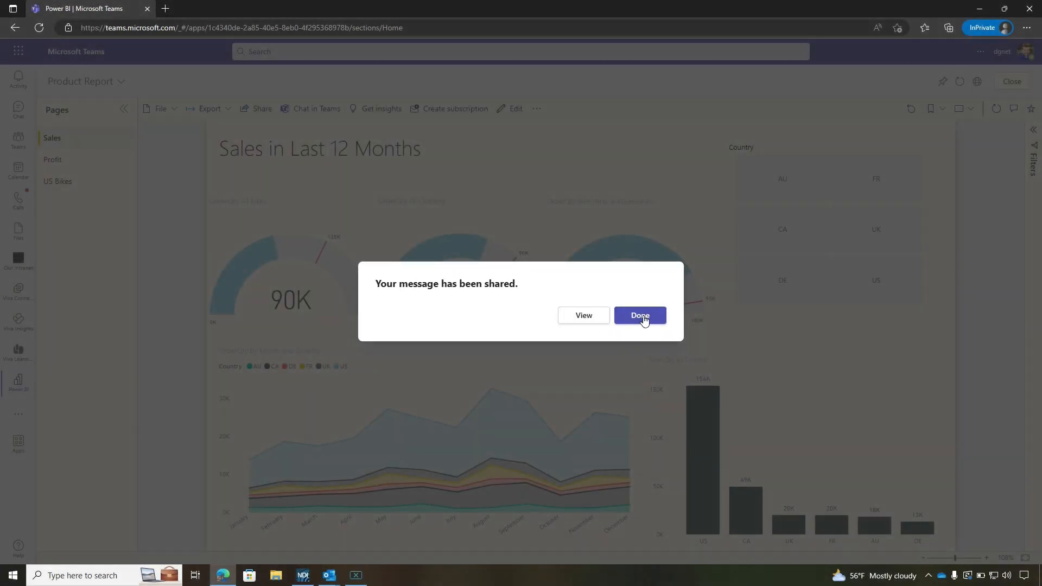
Step: Dismiss the 'Your message has been shared' confirmation and return to the Power BI app view
left_click(640, 315)
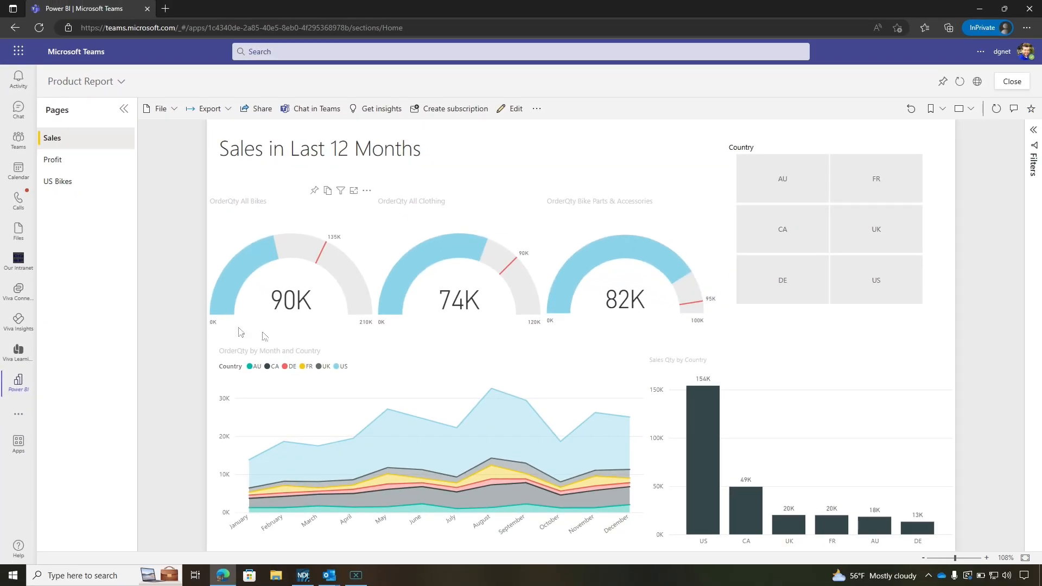
mouse_move(181, 336)
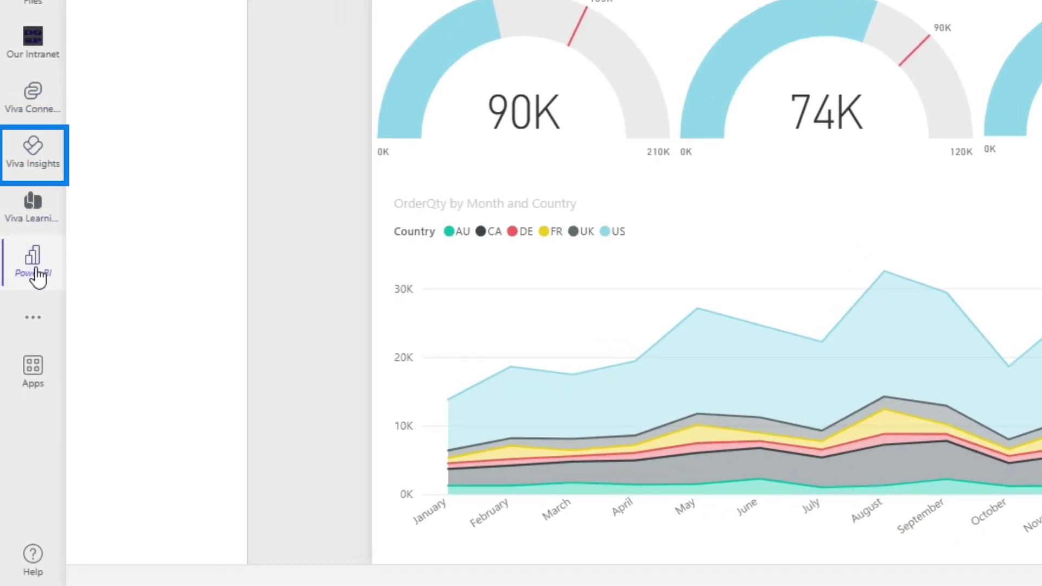
left_click(33, 264)
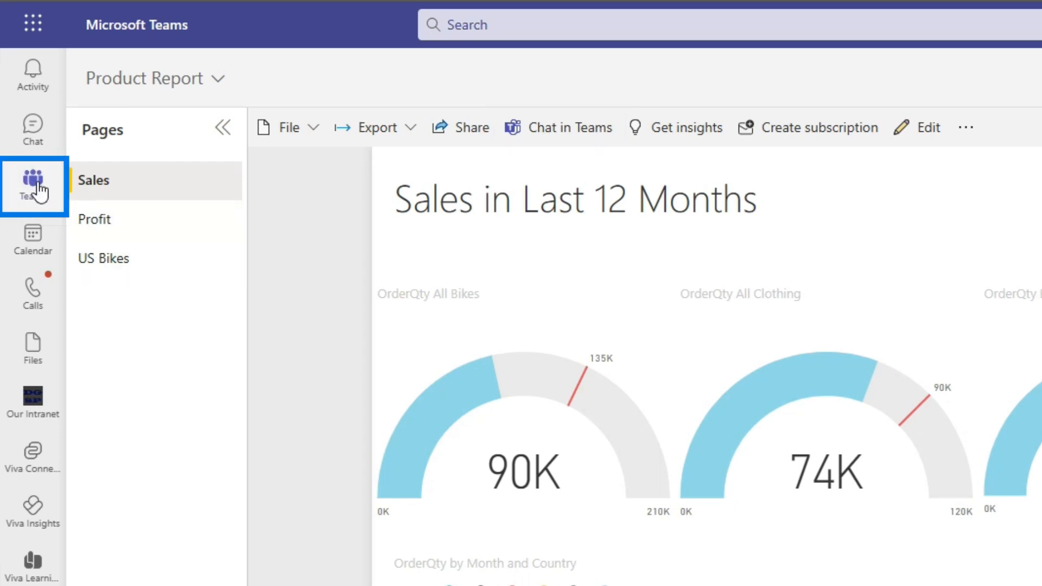
Step: Go to the Leadership team's General channel from the Teams list
left_click(33, 180)
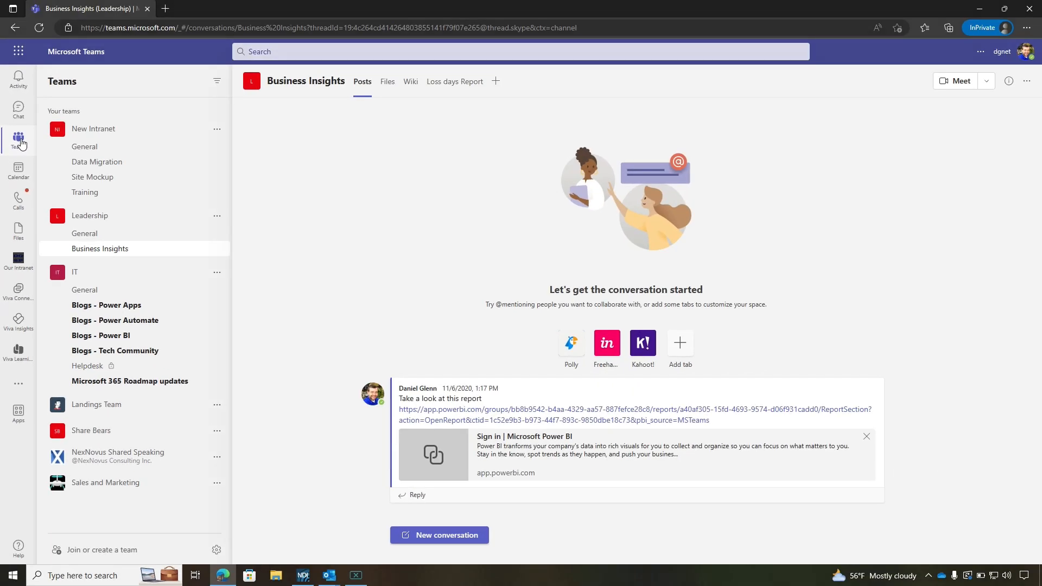
left_click(84, 233)
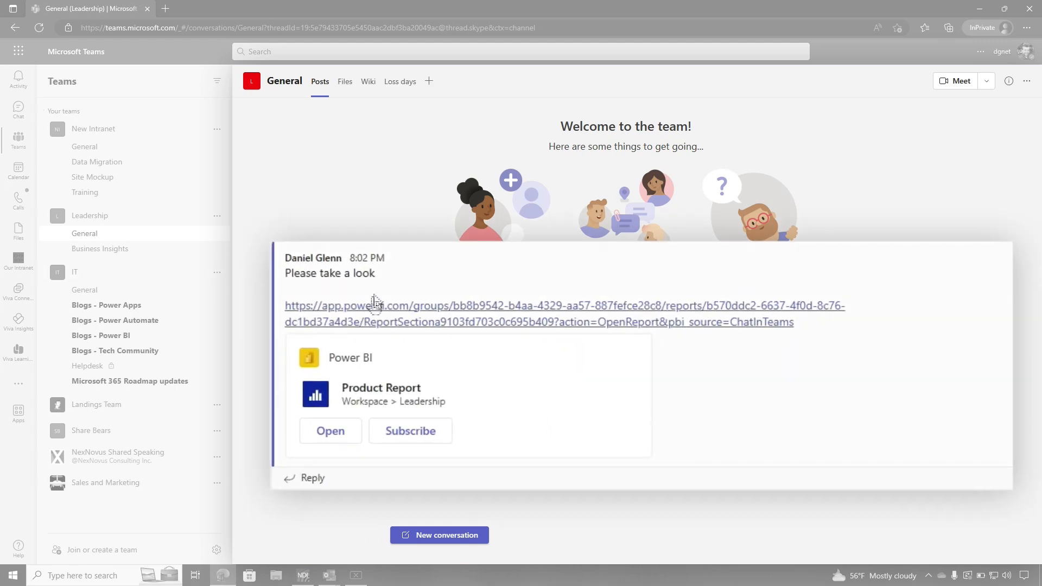
mouse_move(364, 279)
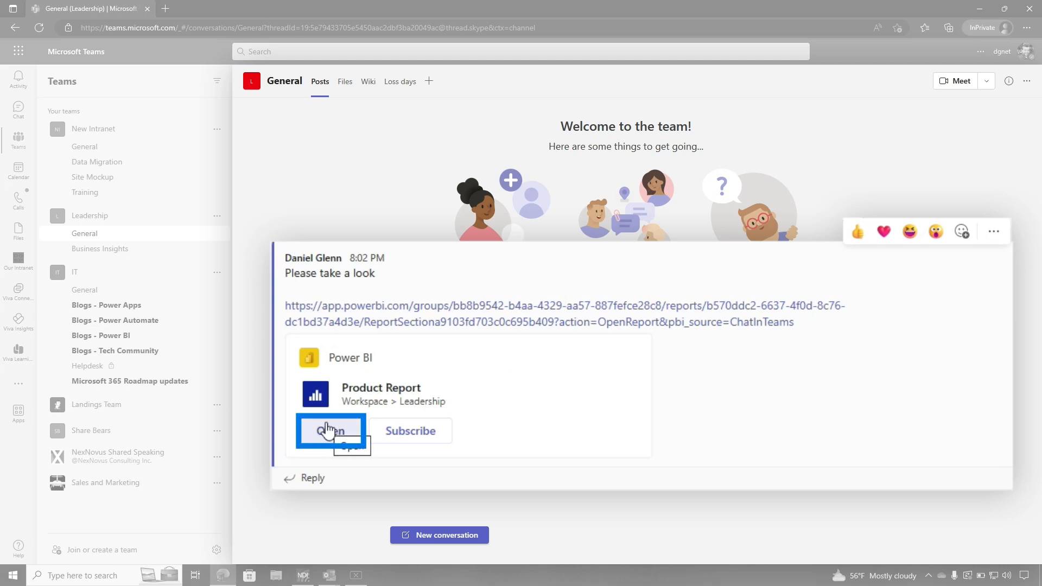
mouse_move(409, 432)
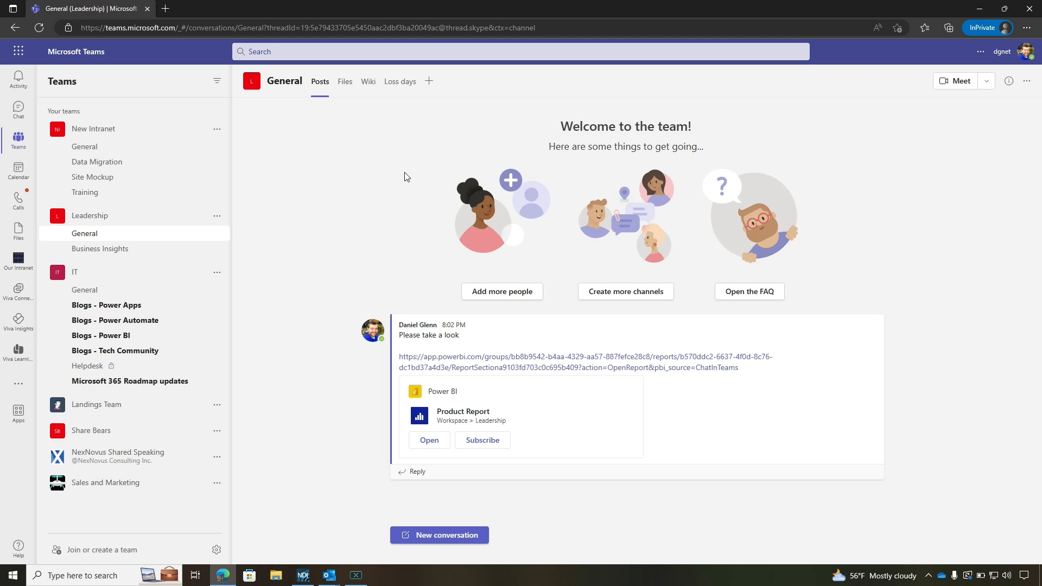
mouse_move(403, 160)
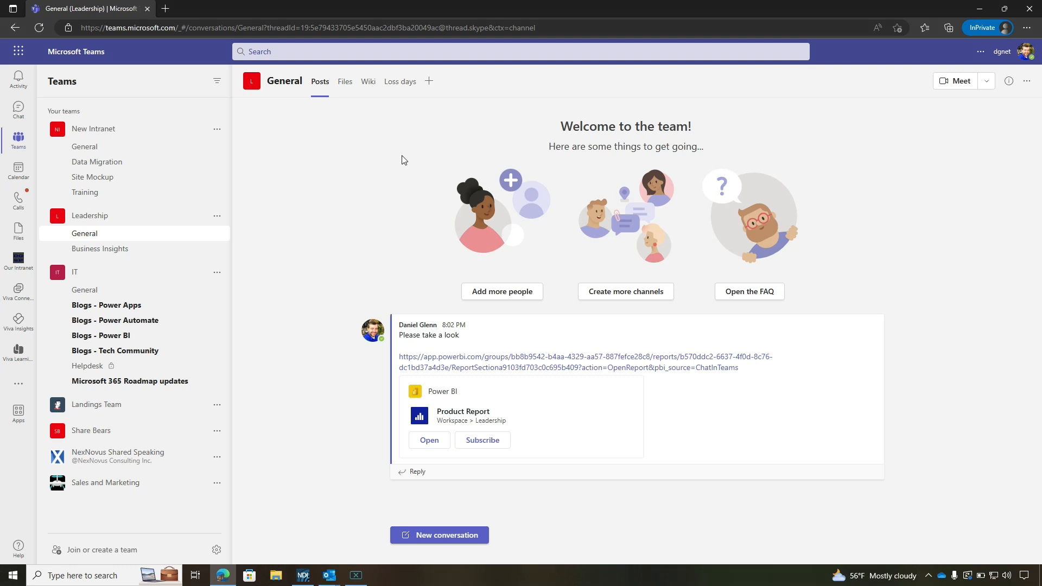
mouse_move(420, 126)
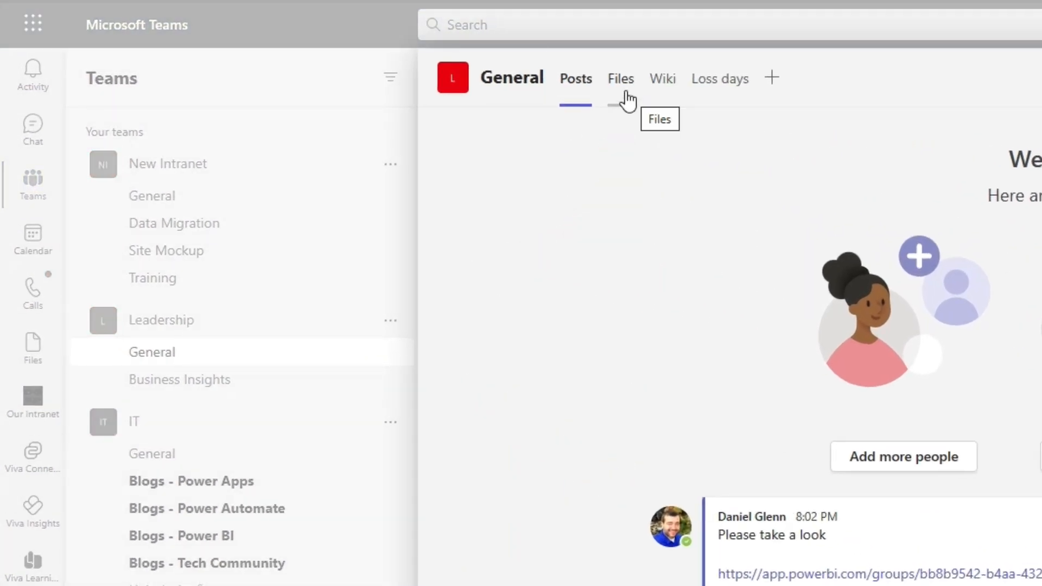
mouse_move(772, 78)
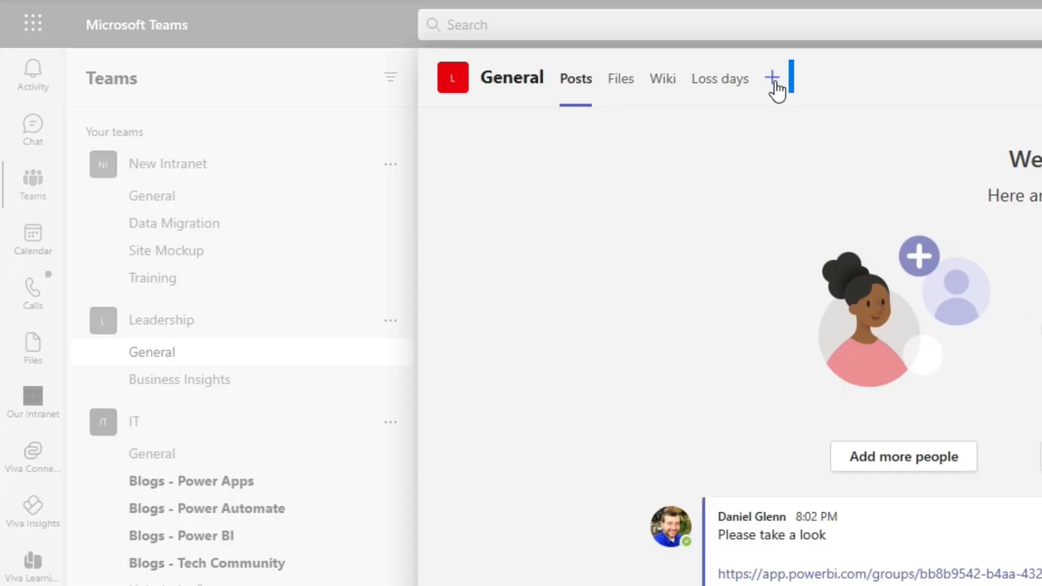
Step: Add a new Power BI tab to the General channel
left_click(772, 78)
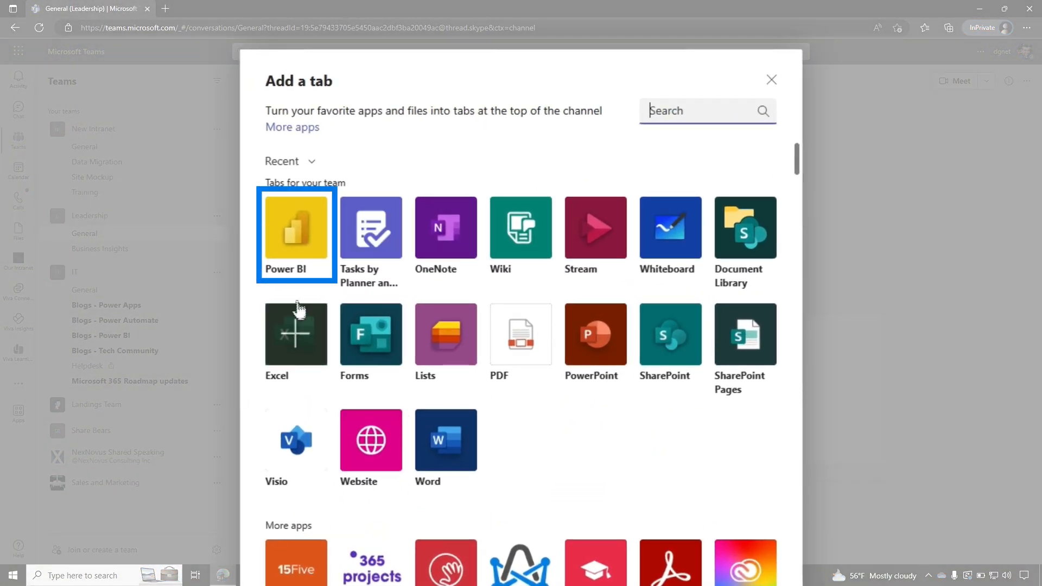
left_click(296, 227)
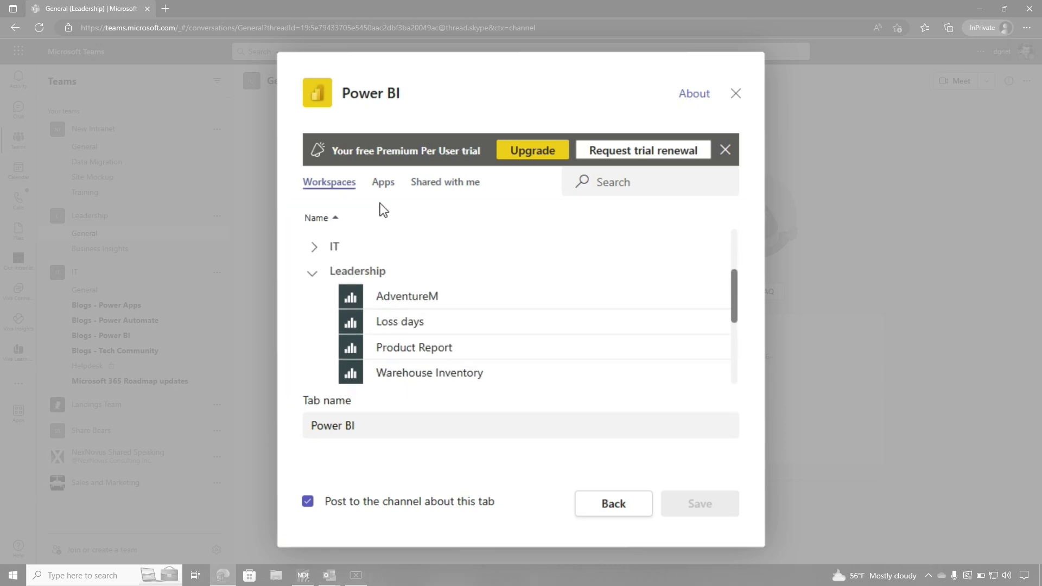
Step: Save a Leadership Power BI app tab without posting to the channel
left_click(383, 182)
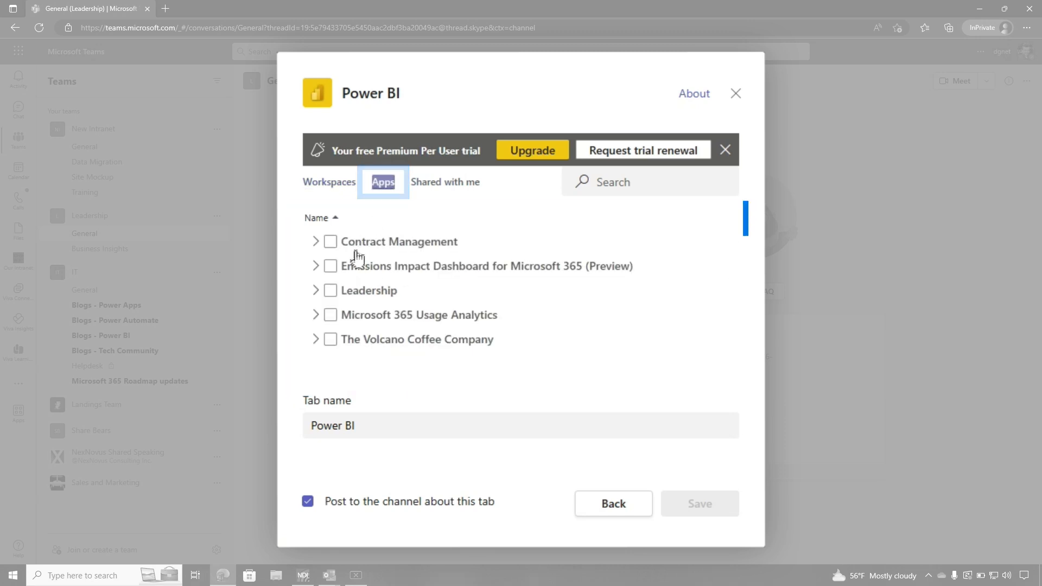
left_click(329, 291)
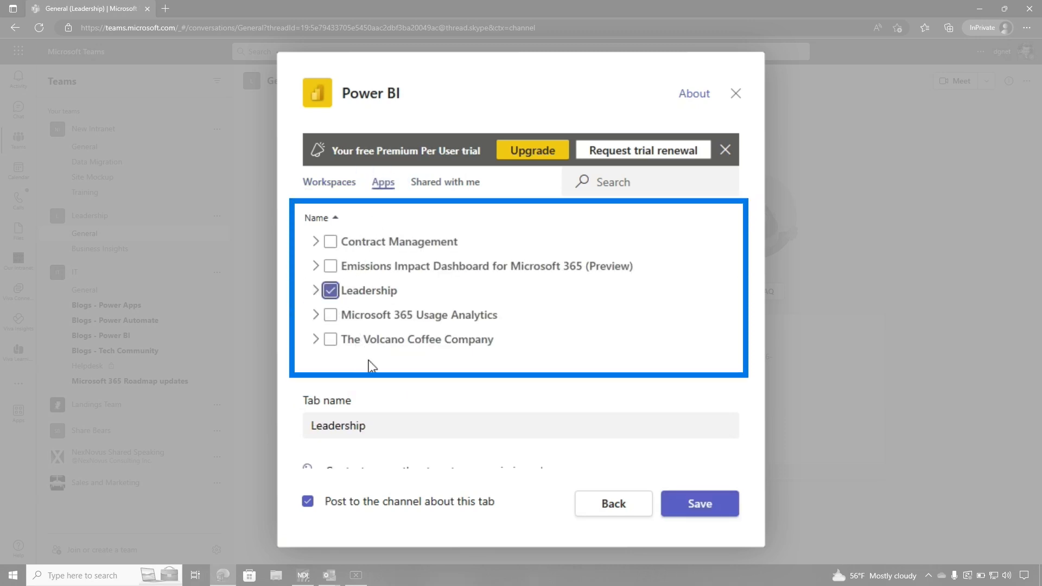
left_click(330, 290)
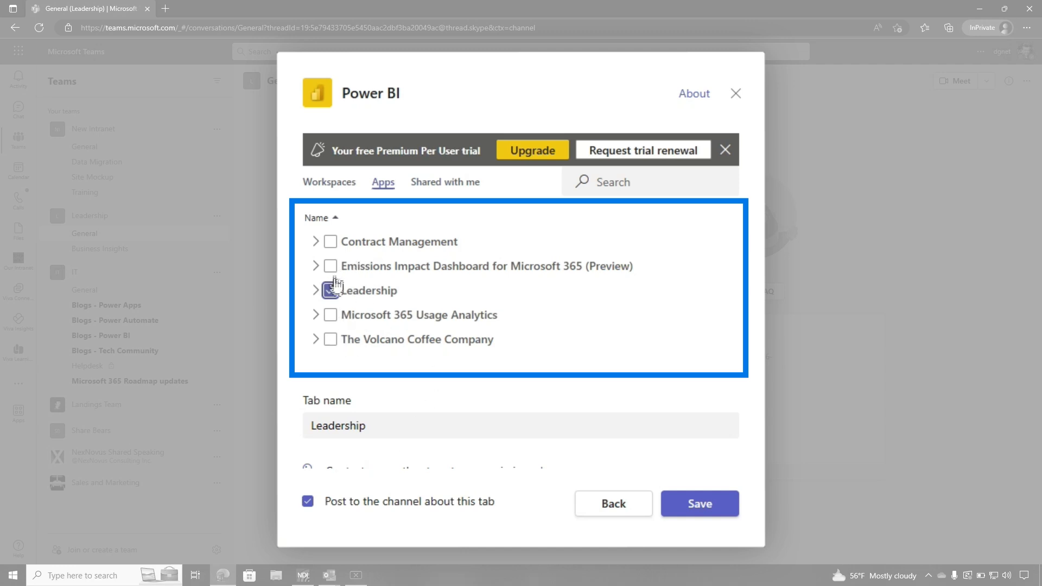
left_click(330, 290)
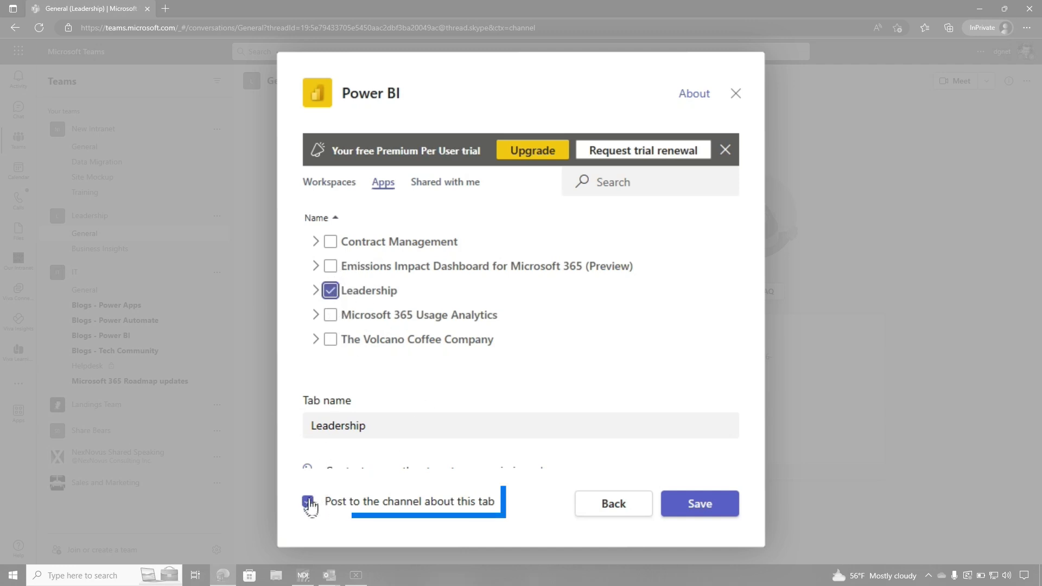
left_click(308, 501)
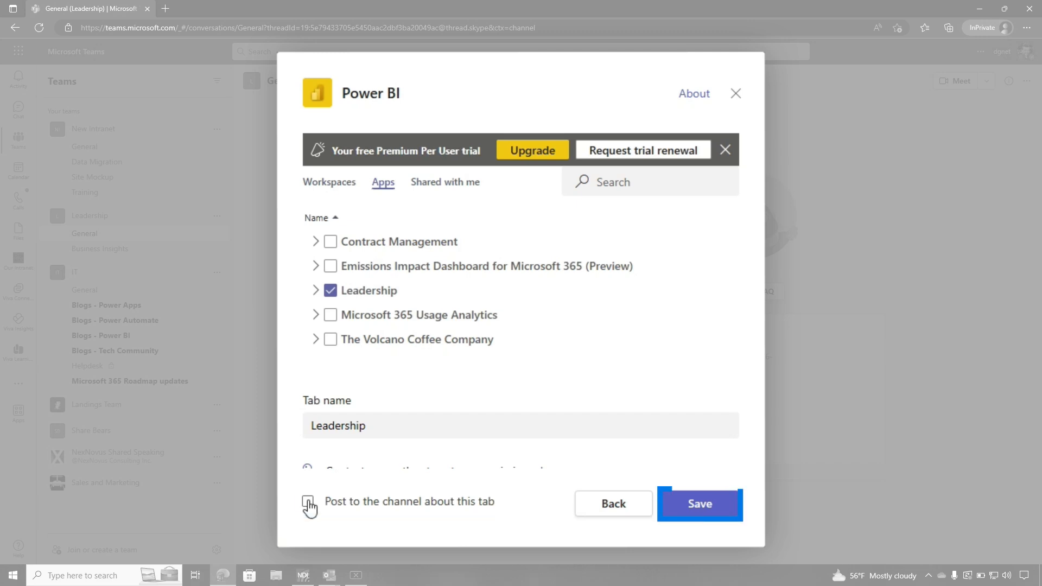
left_click(699, 503)
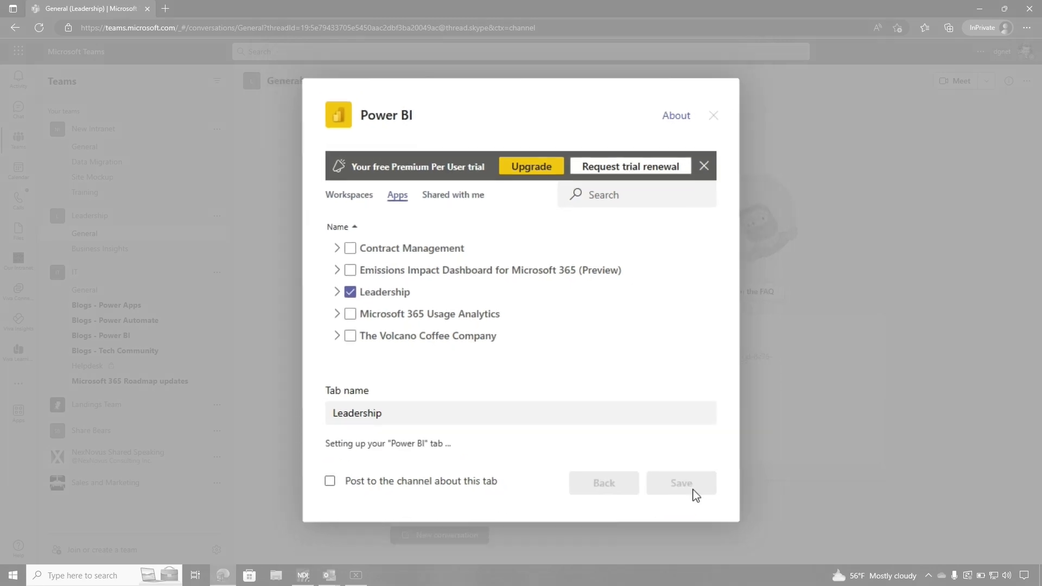
left_click(681, 483)
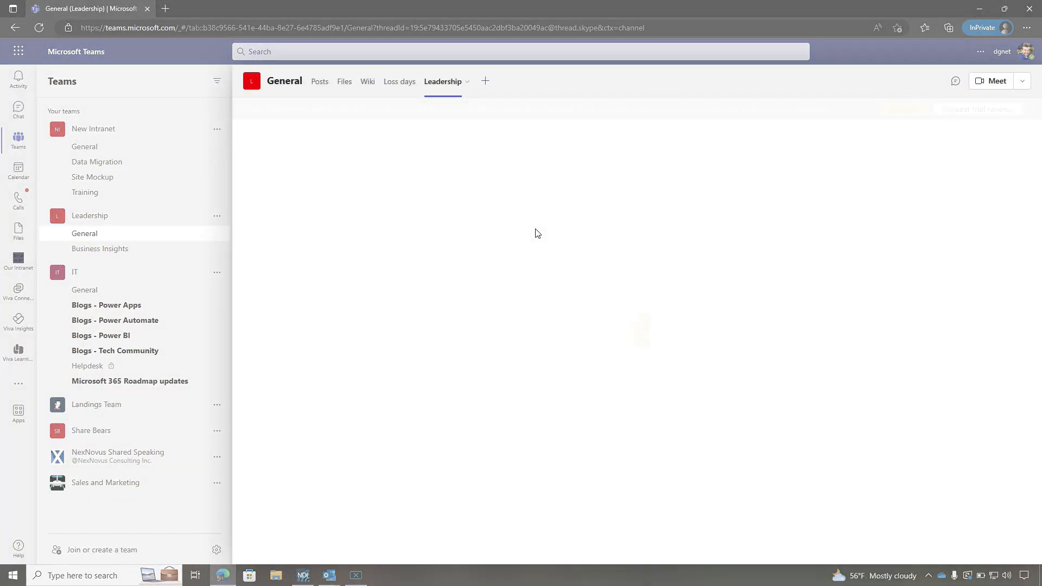